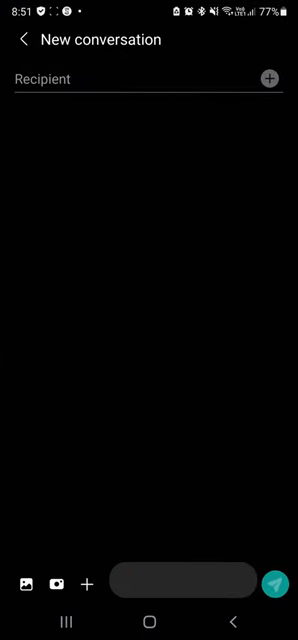
Step: Type 'I want to be a king. Pls let me know how you can help' in the message field
left_click(150, 597)
type("I want to be a")
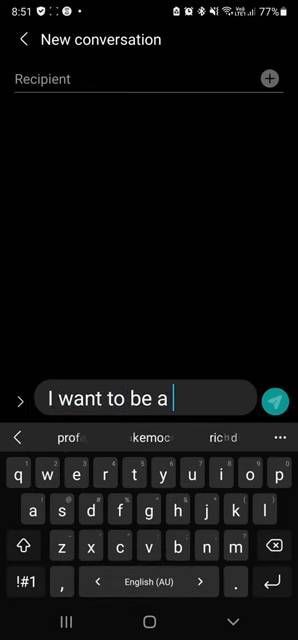
type("king.")
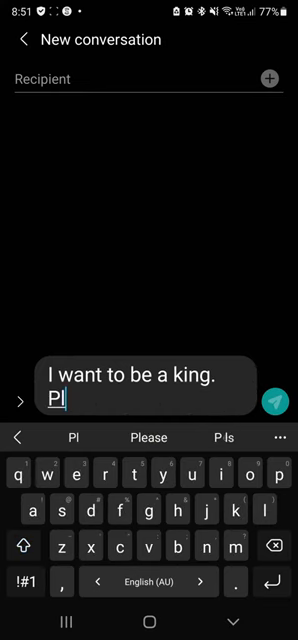
type("s let")
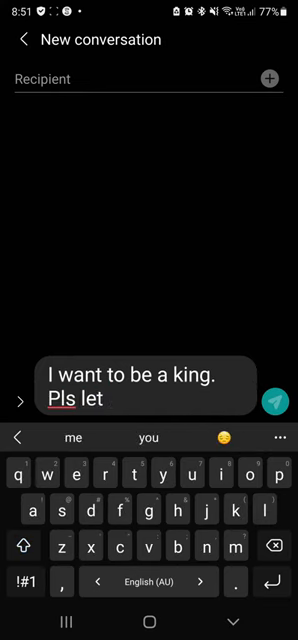
type("me know")
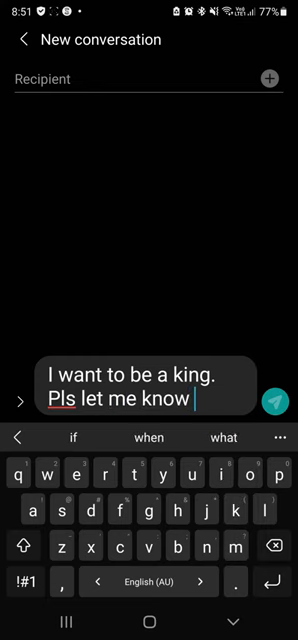
type("how you can")
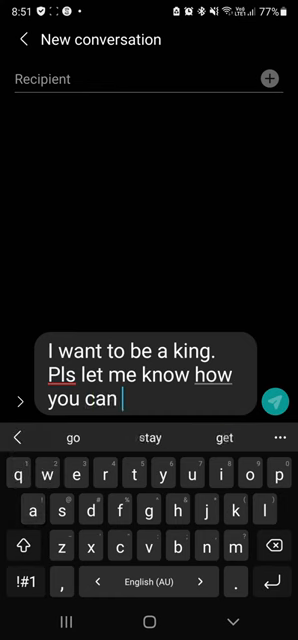
type("help")
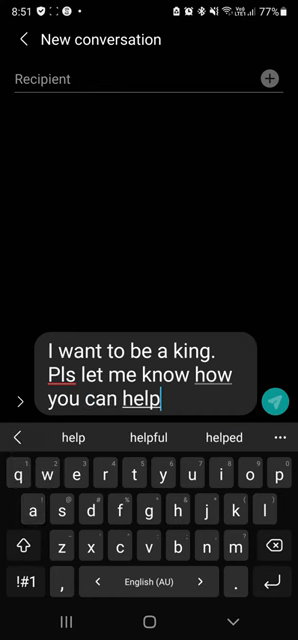